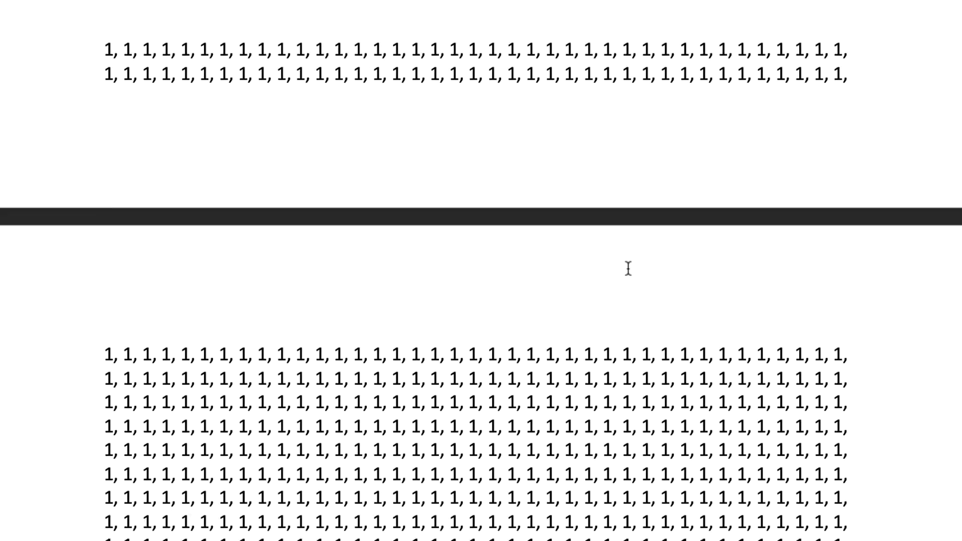
Scroll the PatternTest.java editor down to the GCD-testing loop and main method
scroll("down", 3)
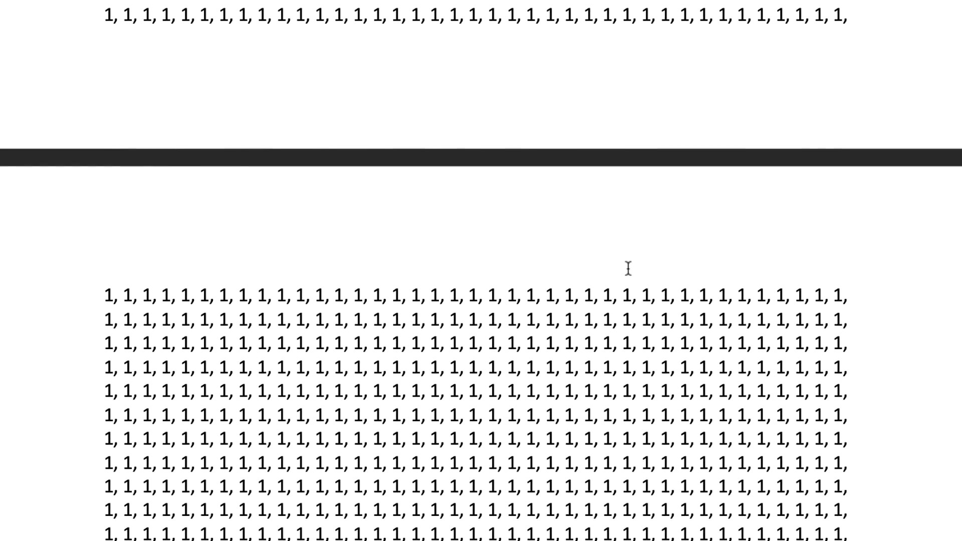
scroll("down", 3)
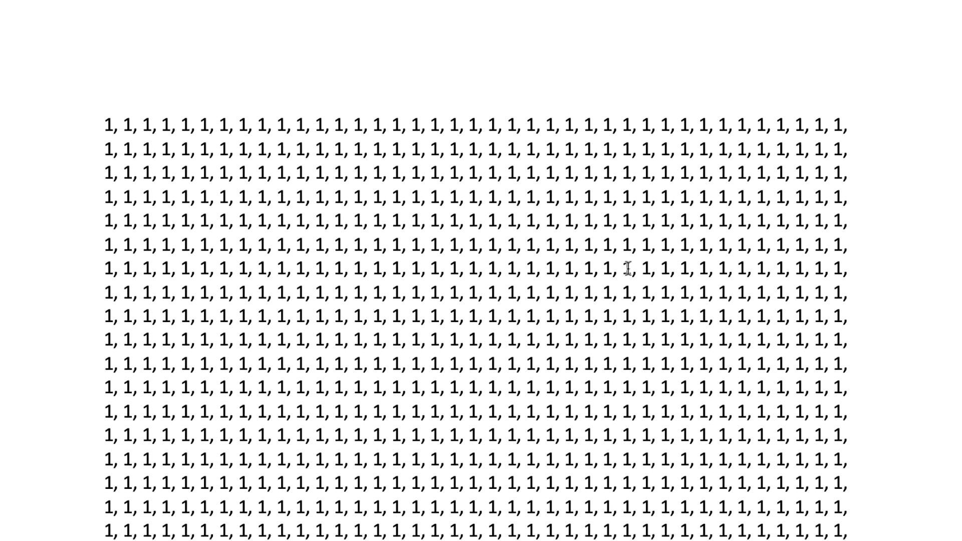
scroll("down", 3)
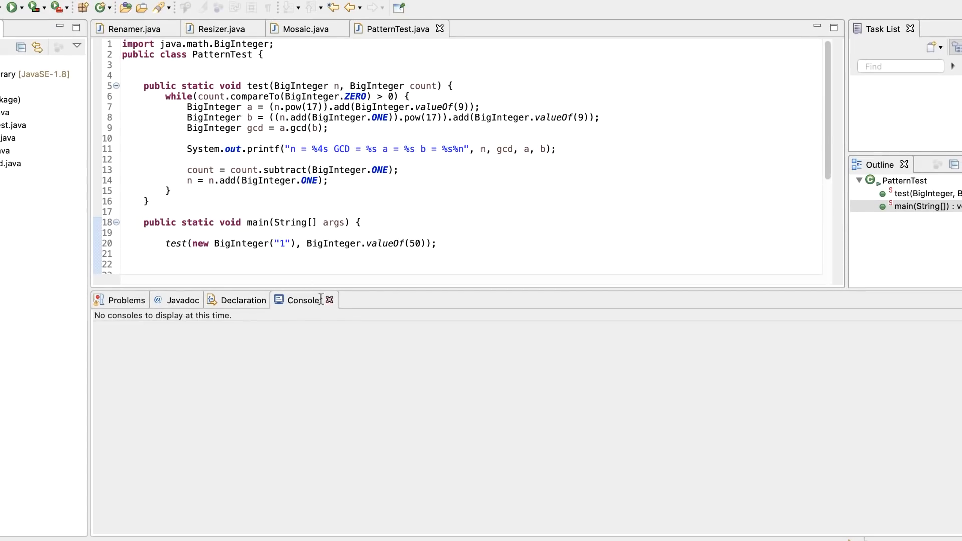
left_click(282, 244)
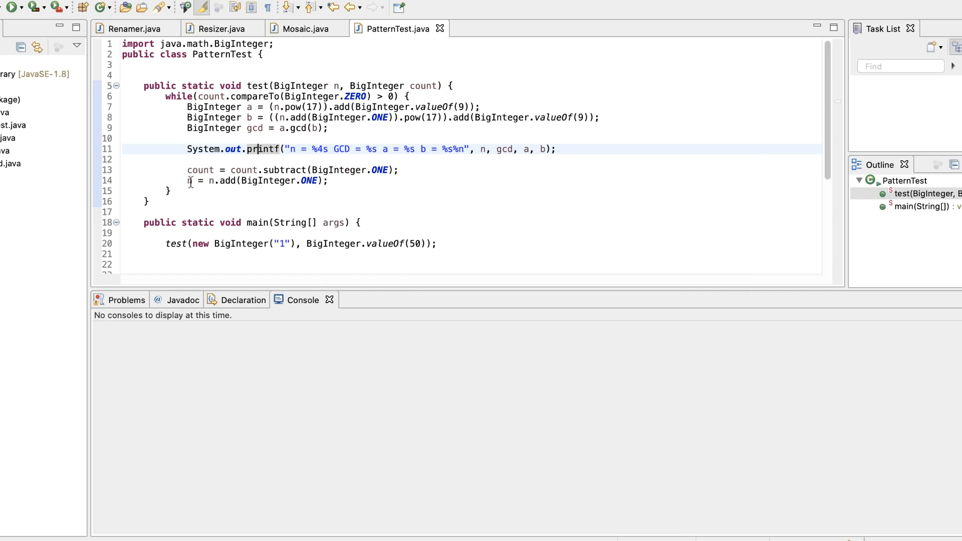
Run PatternTest and scroll the console showing GCD = 1 for n from 1 upward
left_click(8, 8)
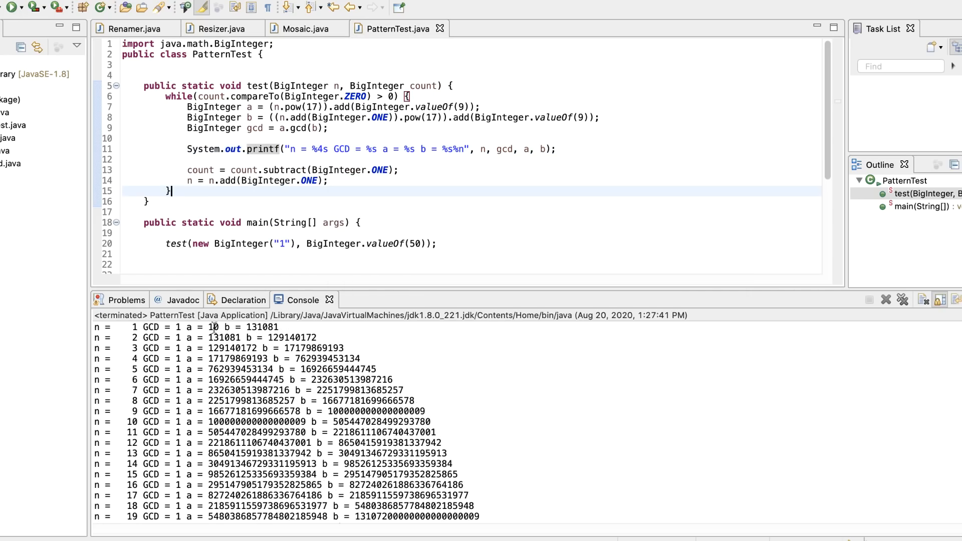
scroll("down", 3)
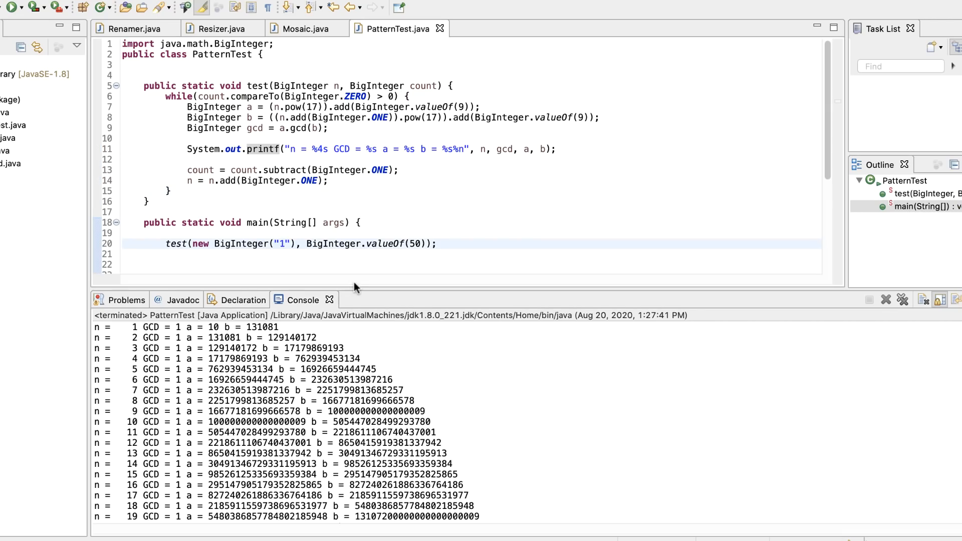
Append 00 to the starting value of n in main and rerun PatternTest
type("000000000000000000")
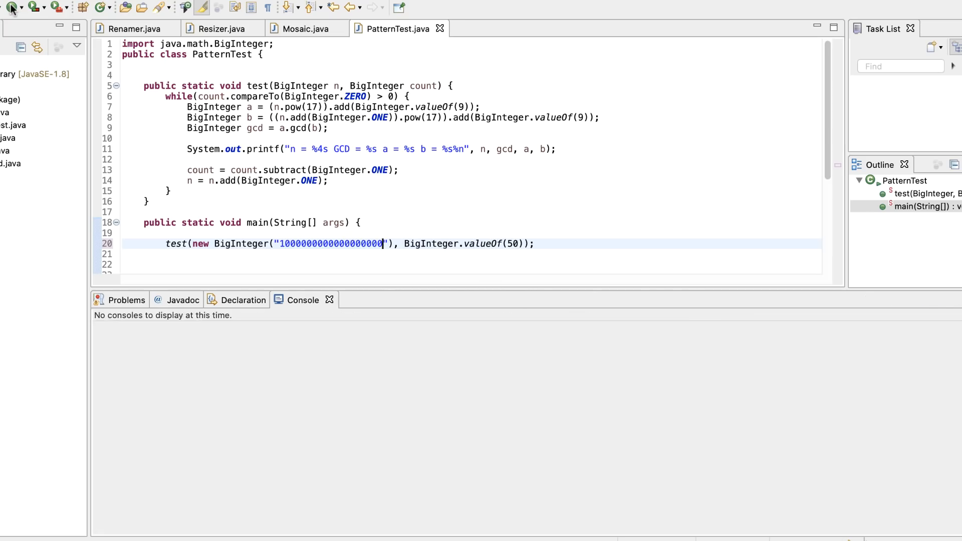
left_click(14, 6)
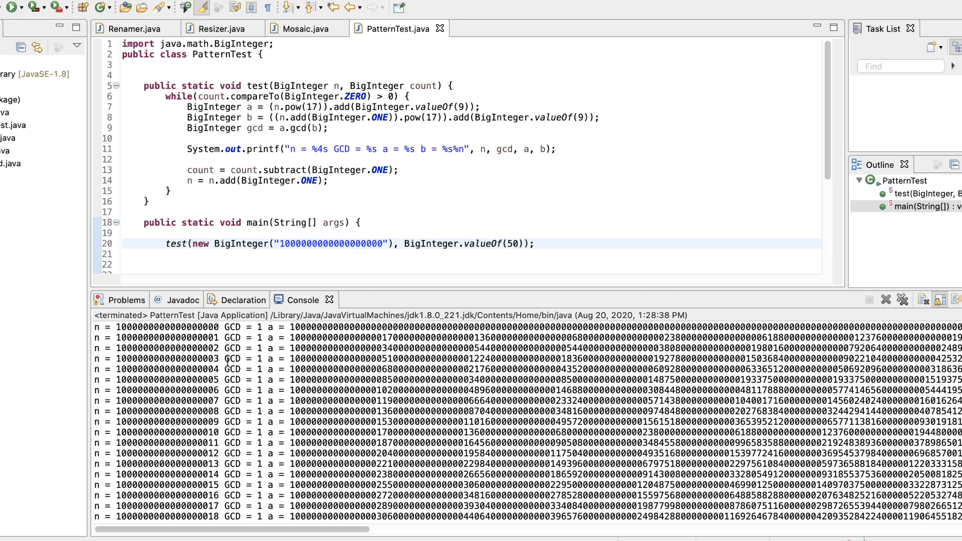
type("7238947129387418923749187239583245")
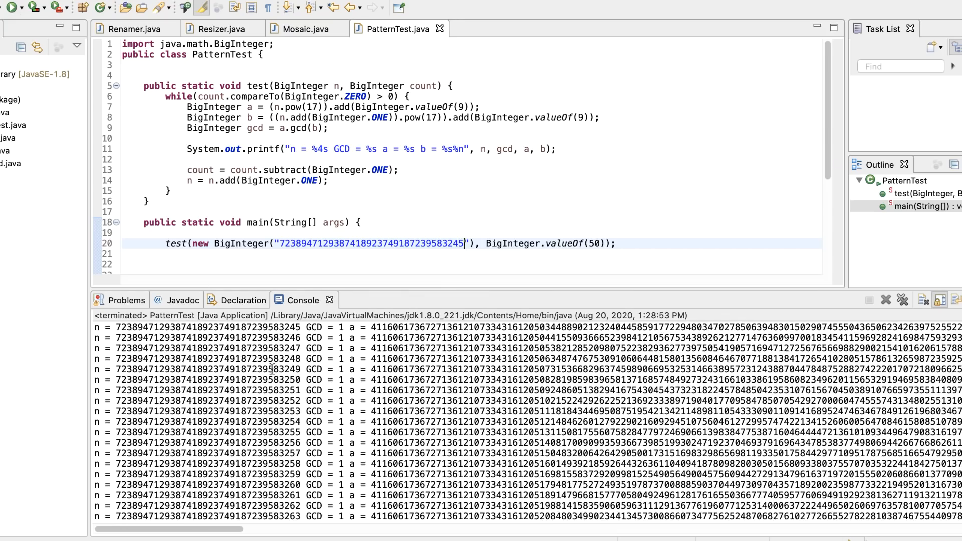
type("34756893475963745968234759827")
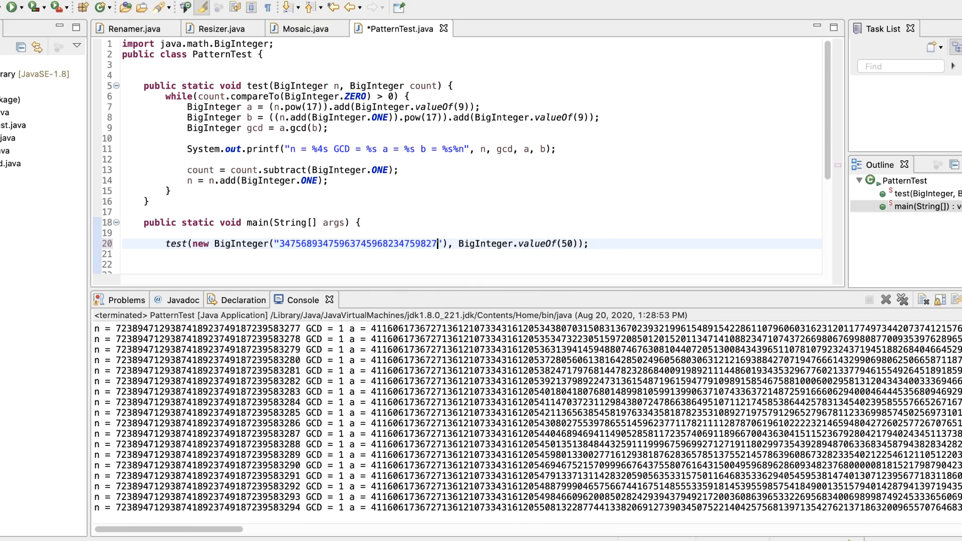